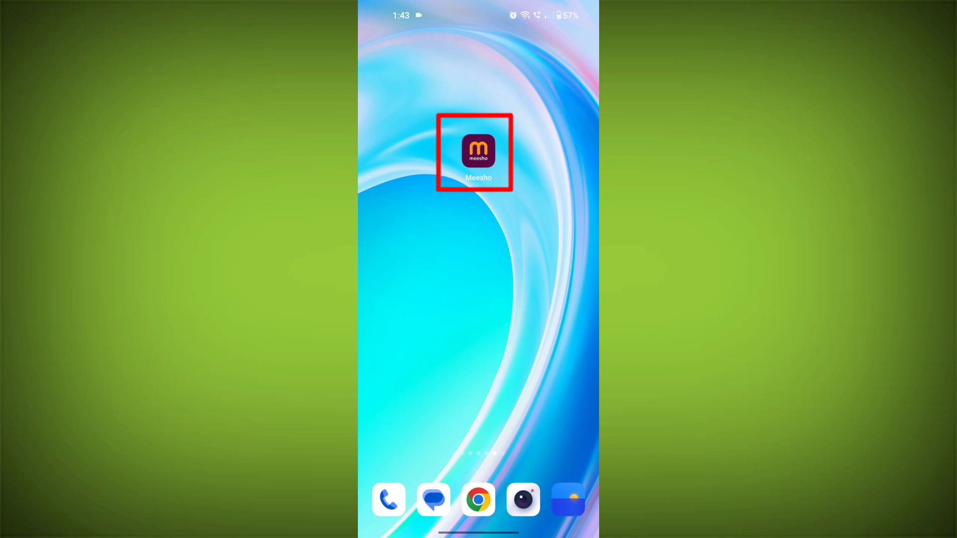
Step: Long-press the Meesho icon and open its App info page
{"action": "left_click", "coordinate": [478, 150]}
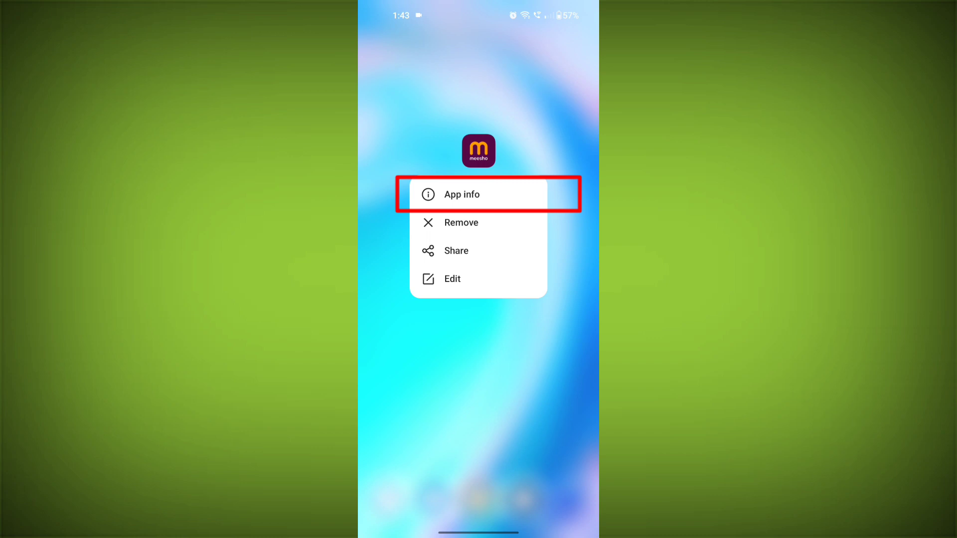
{"action": "left_click", "coordinate": [461, 194]}
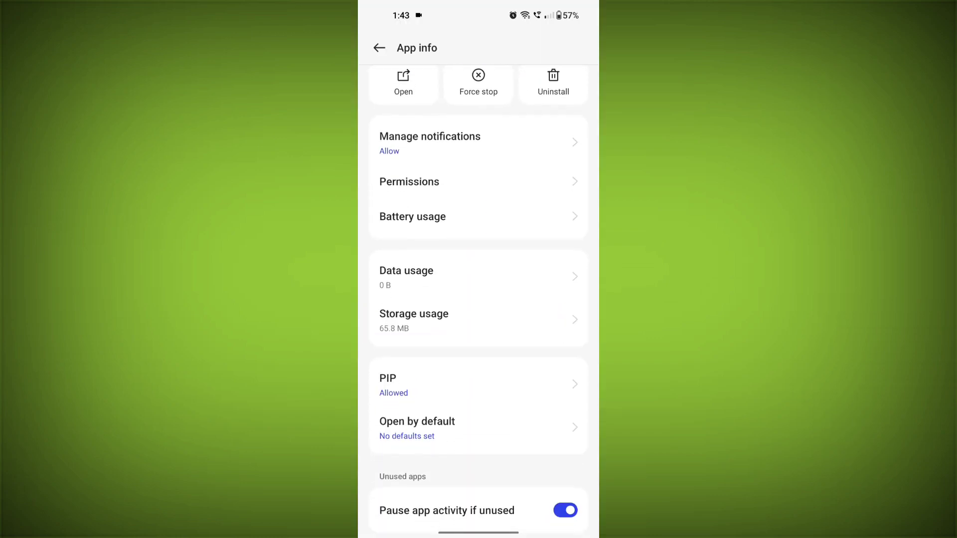
Step: Clear Meesho's cache, reducing storage from 65.8 MB to 49.0 MB
{"action": "left_click", "coordinate": [414, 320]}
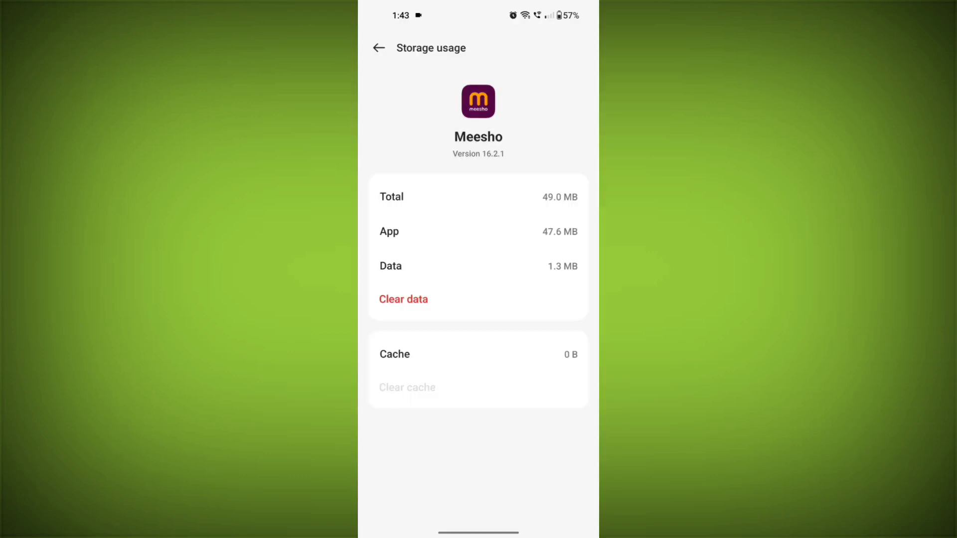
{"action": "left_click", "coordinate": [379, 48]}
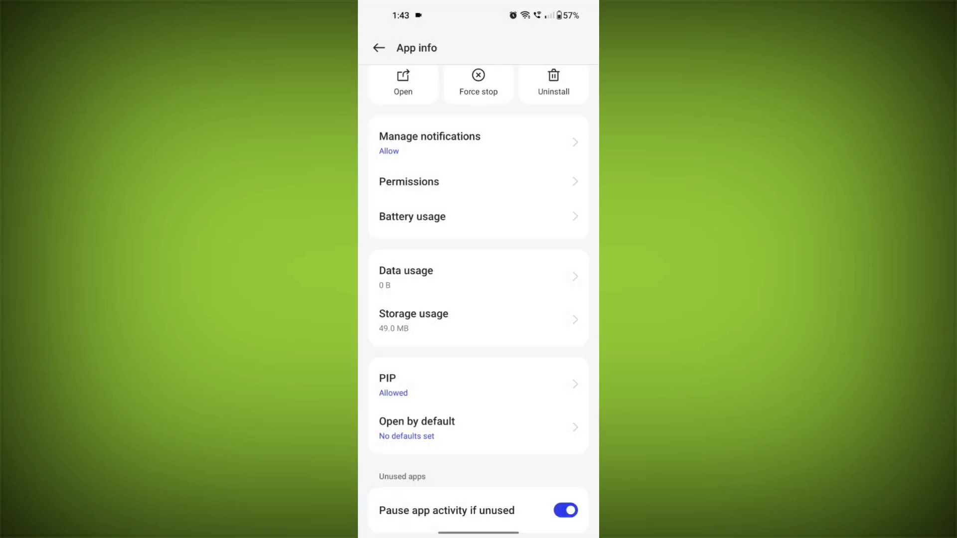
Step: Allow Meesho the Contacts permission, then restart the phone from the power menu
{"action": "left_click", "coordinate": [408, 182]}
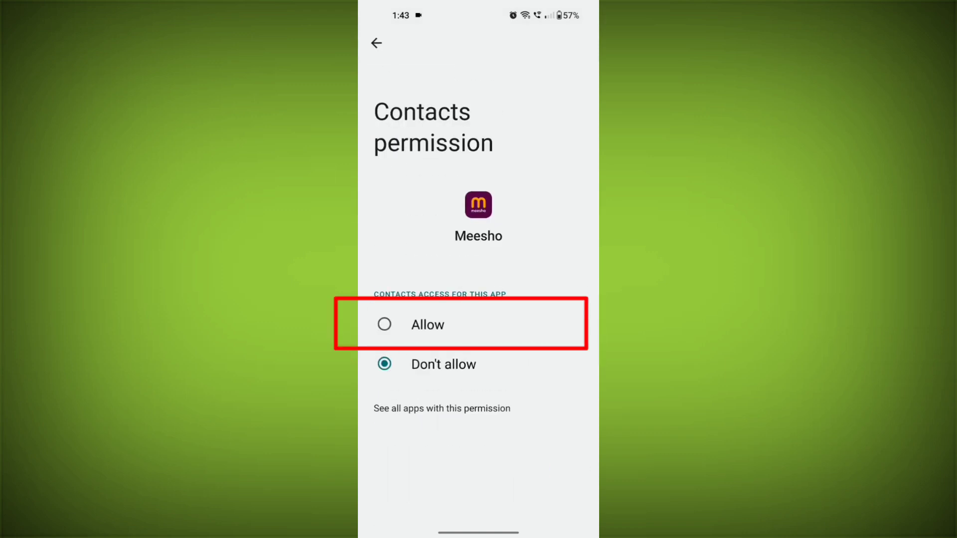
{"action": "left_click", "coordinate": [377, 42]}
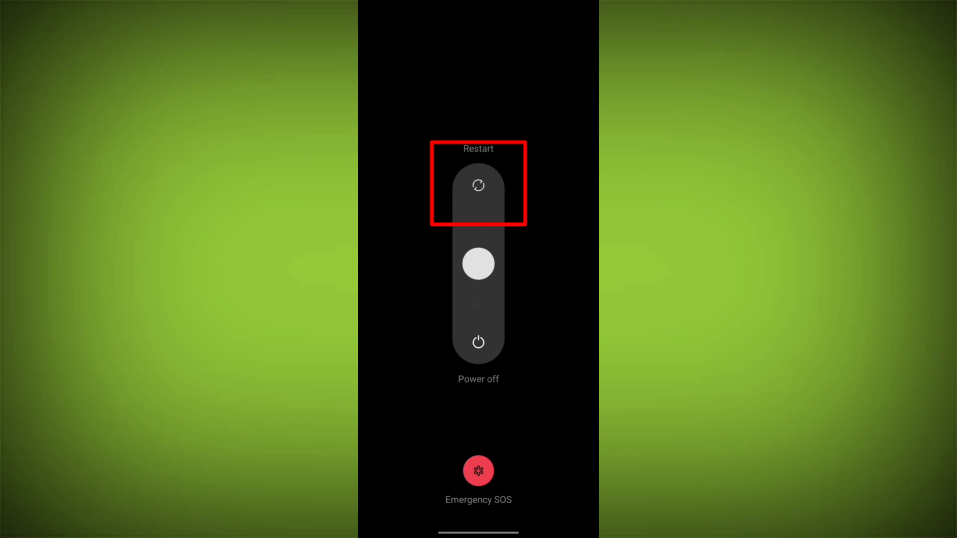
{"action": "left_click", "coordinate": [479, 186]}
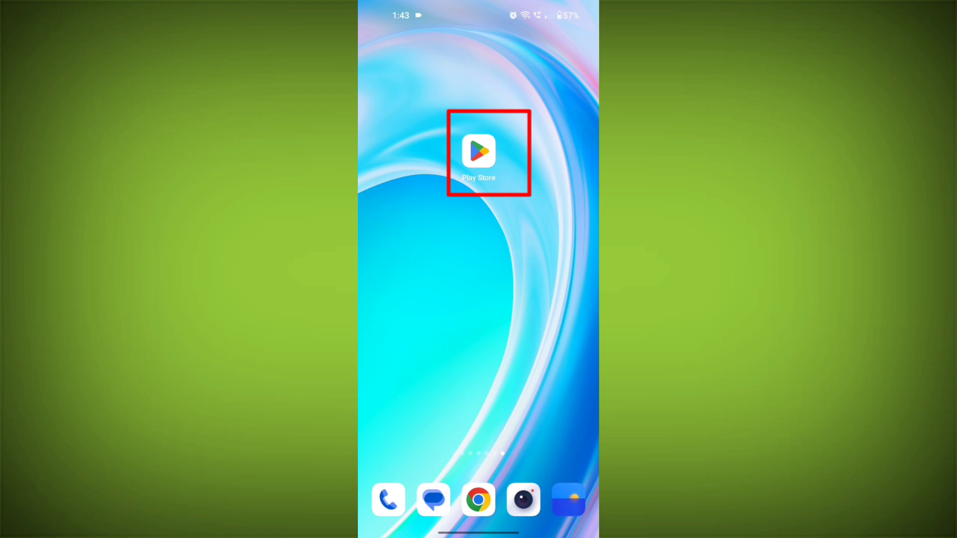
Step: Uninstall Meesho: Online Shopping App from its Play Store page
{"action": "left_click", "coordinate": [479, 150]}
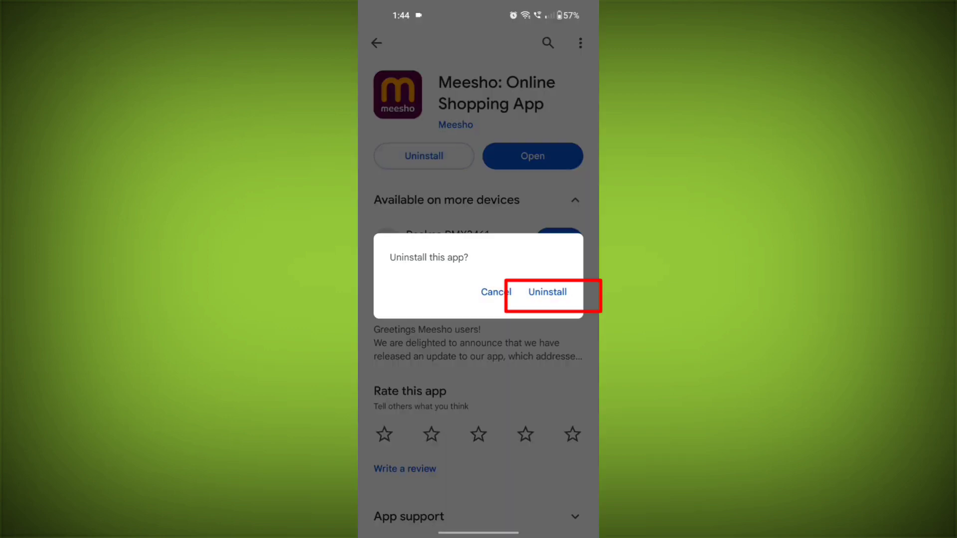
{"action": "left_click", "coordinate": [546, 292]}
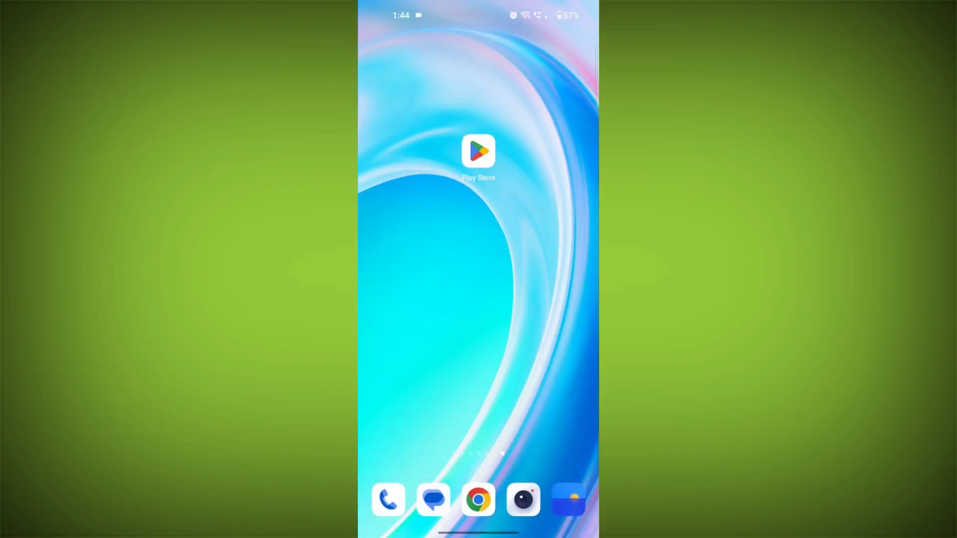